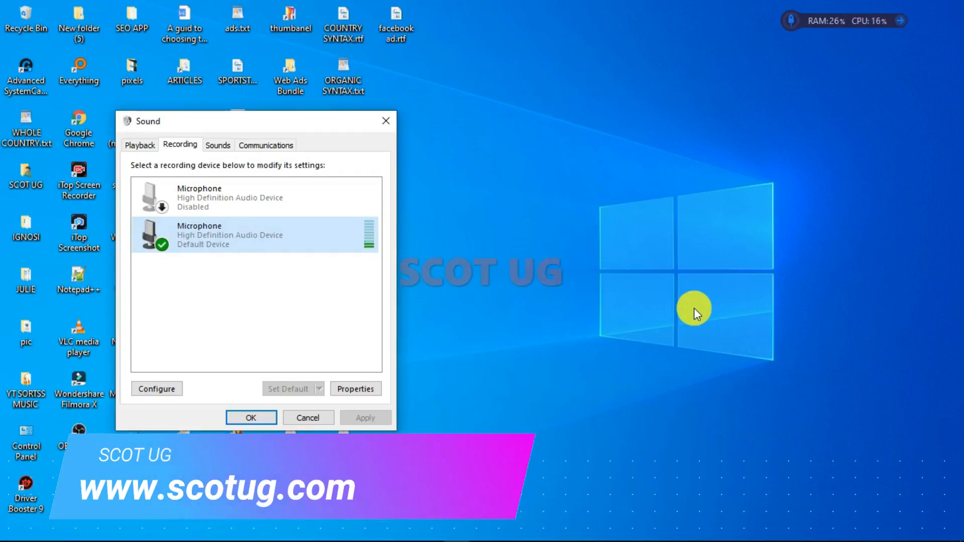
# Show the default Microphone's properties with 'Listen to this device' enabled.
pyautogui.click(354, 388)
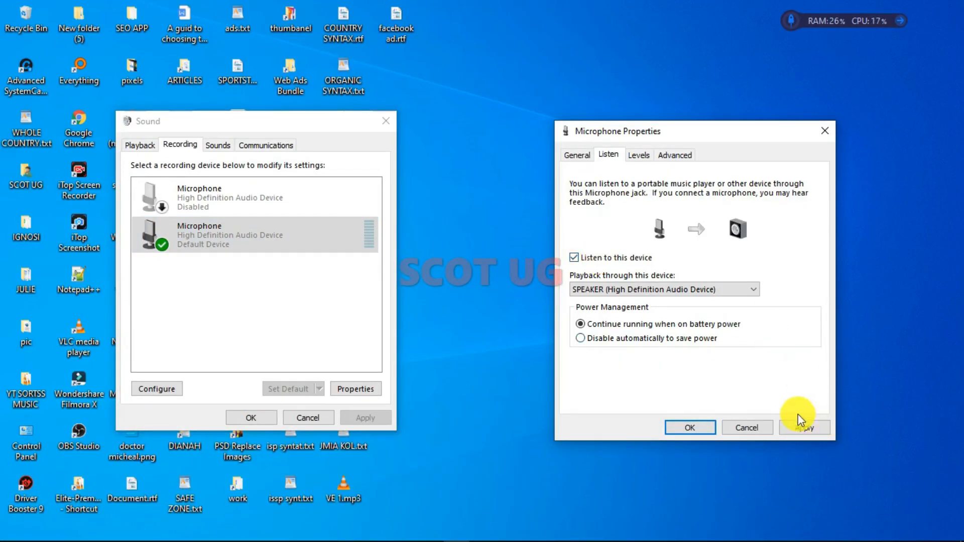
pyautogui.click(689, 428)
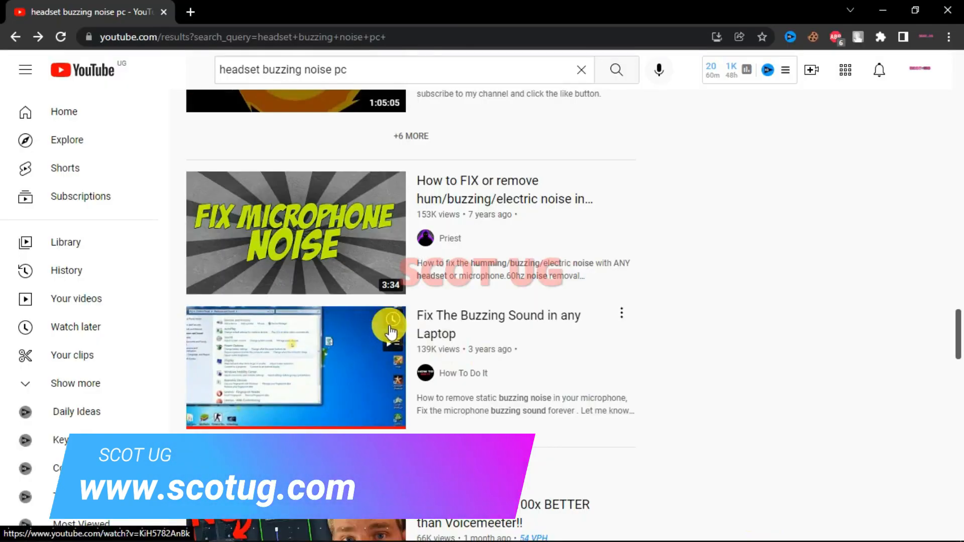
pyautogui.scroll(-3)
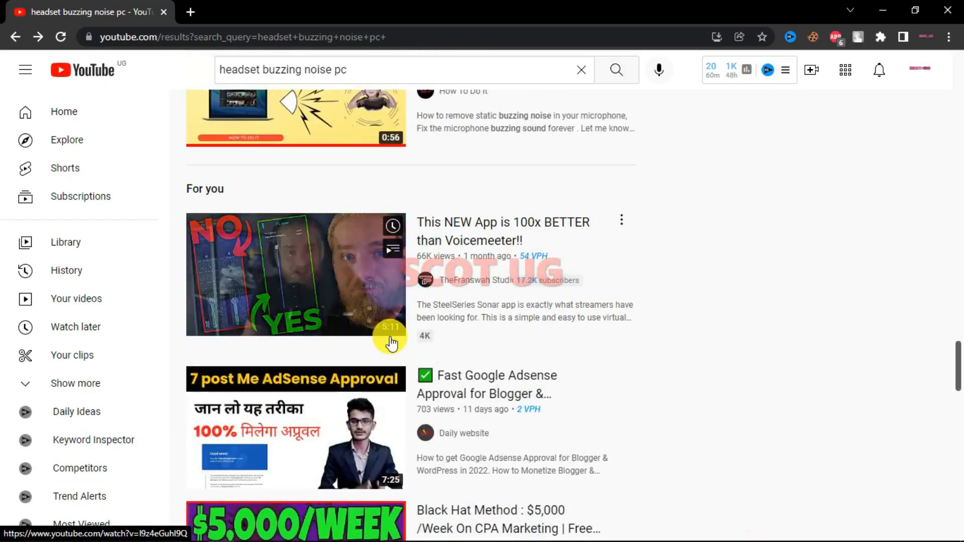
pyautogui.scroll(-3)
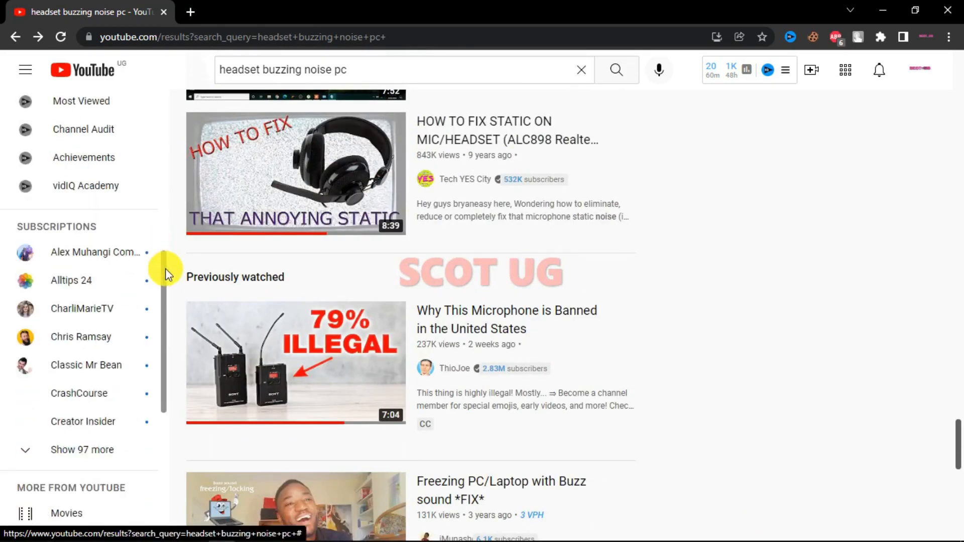
pyautogui.scroll(-3)
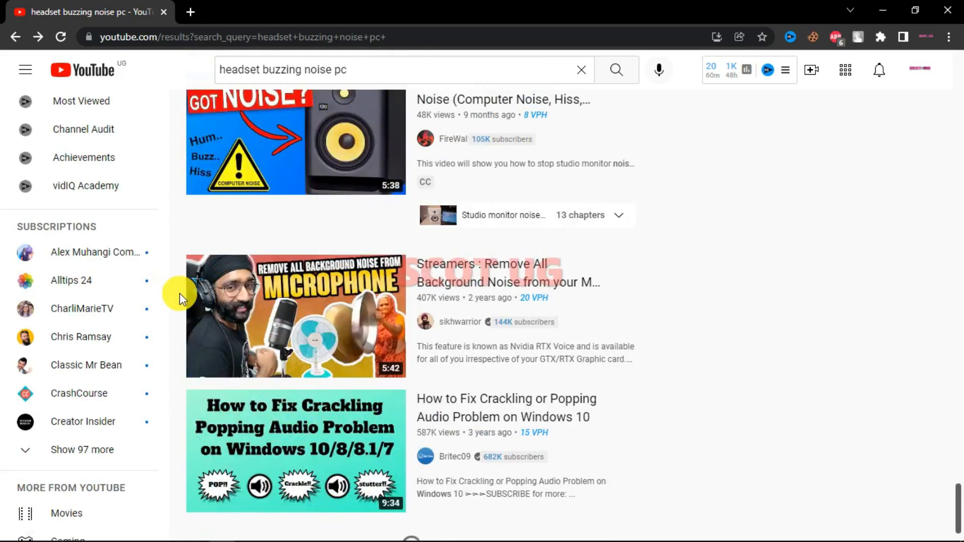
pyautogui.scroll(-3)
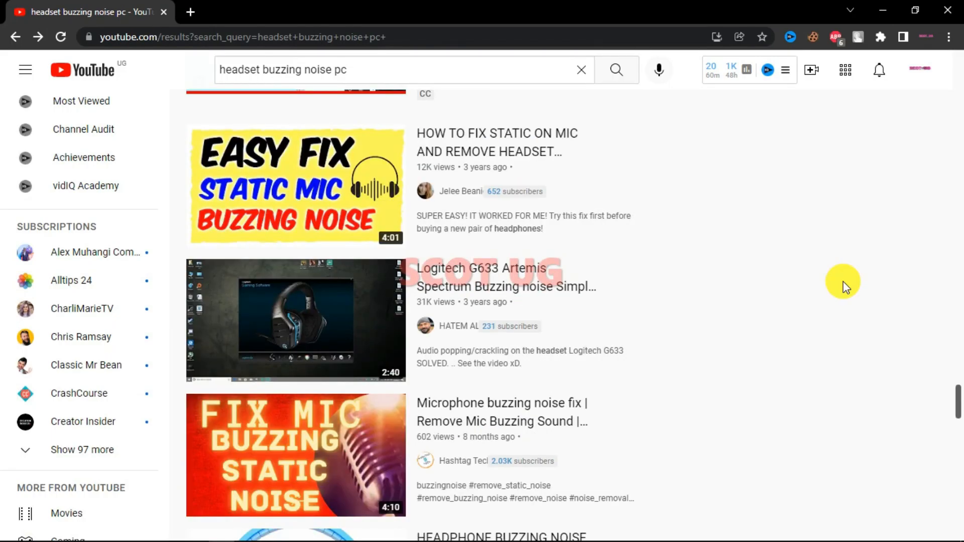